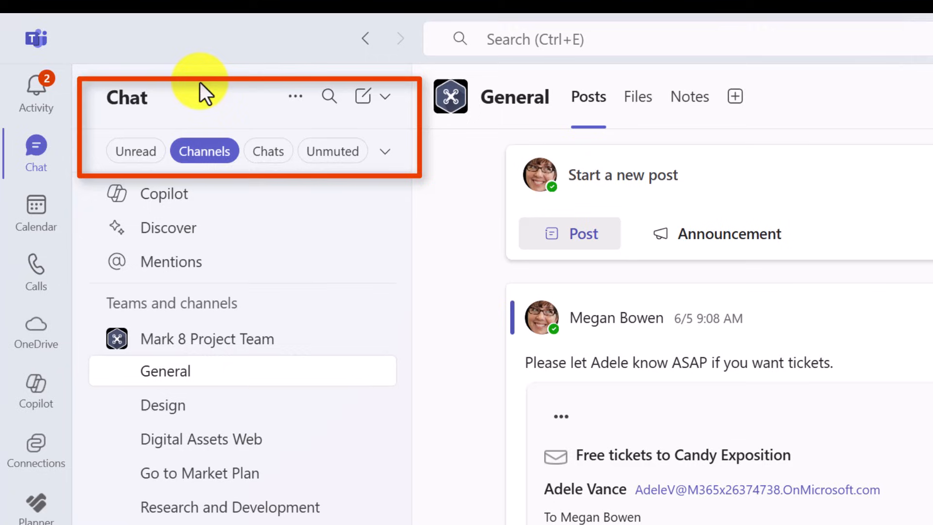
mouse_move(268, 150)
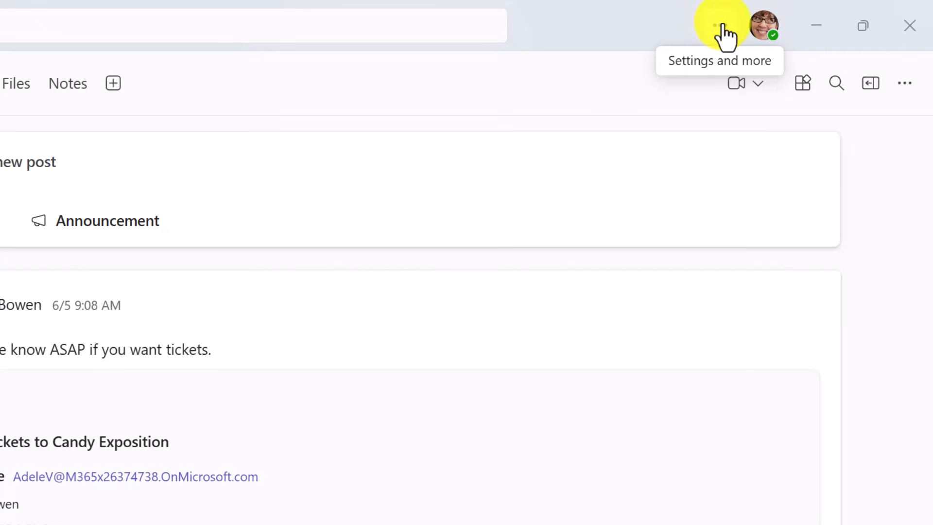
mouse_move(724, 33)
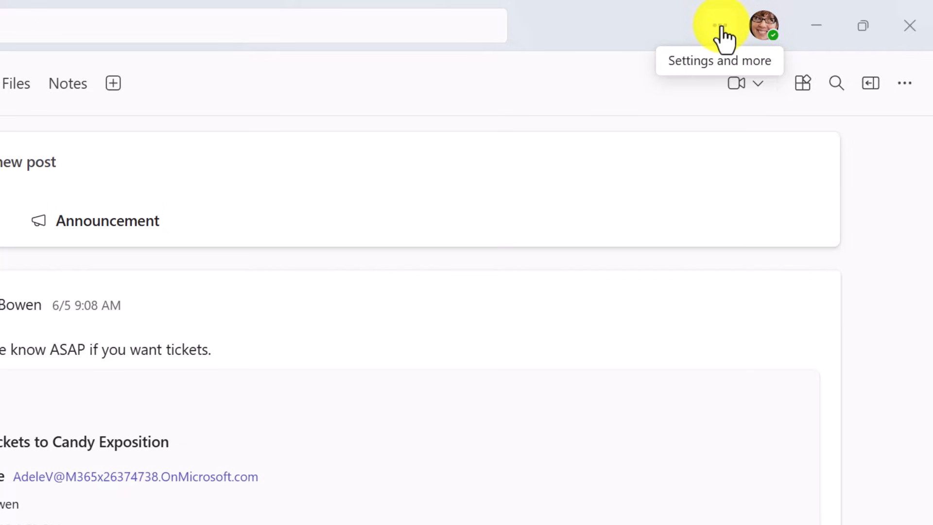
- Open the Teams Settings page from the Settings and more menu
left_click(719, 25)
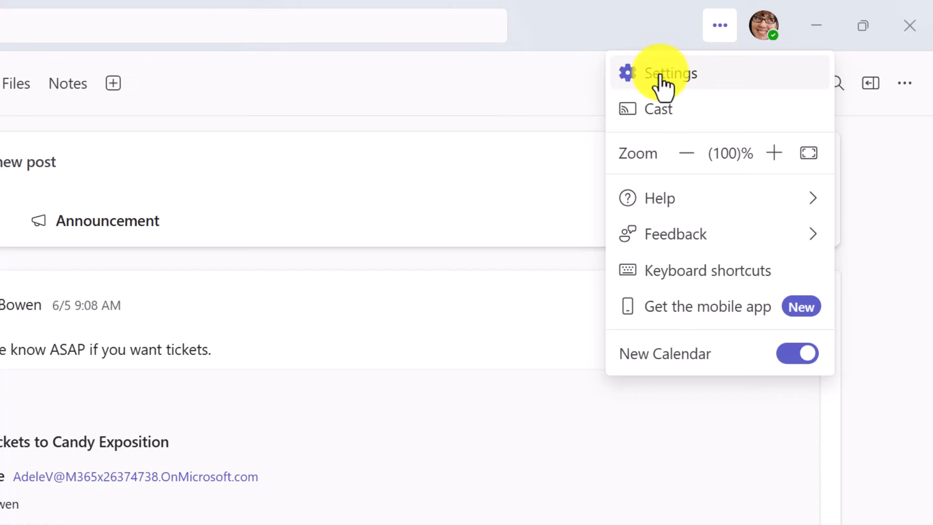
left_click(671, 72)
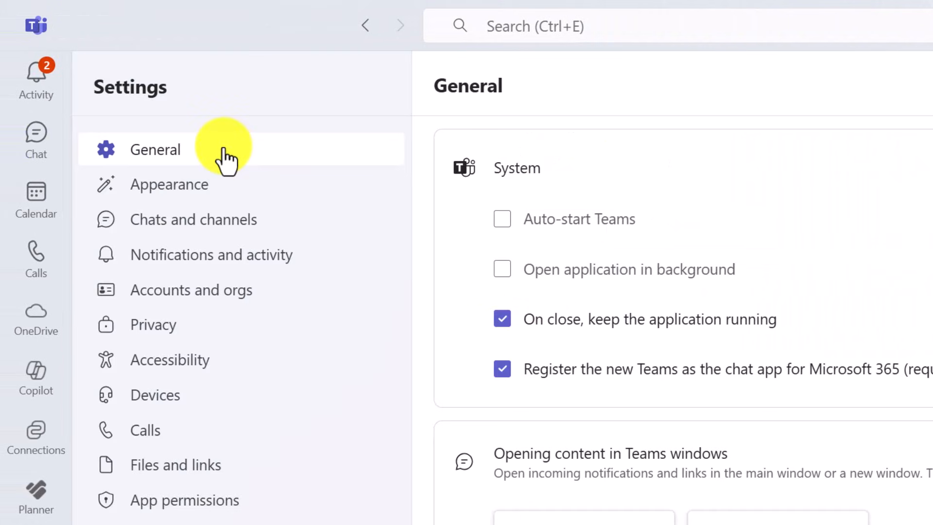
mouse_move(211, 197)
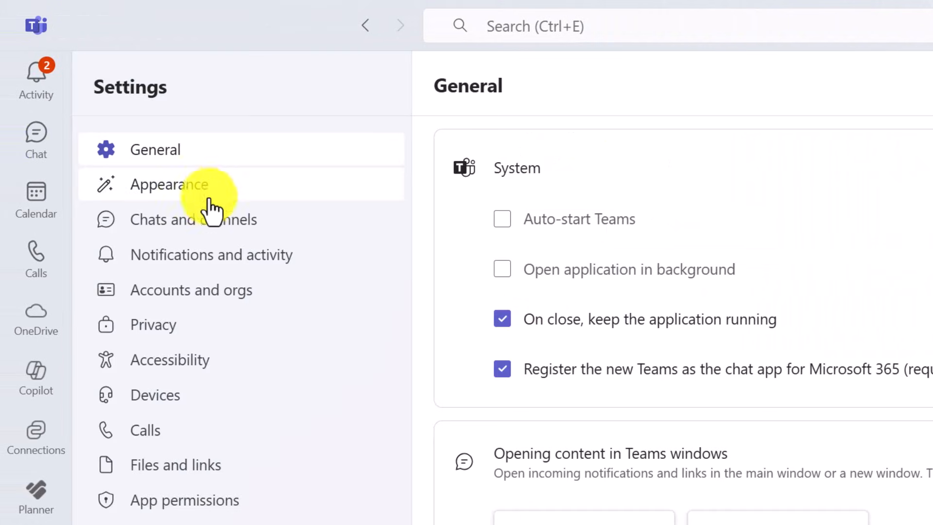
- Choose Separate under Viewing chats, teams and channels, then go back to the Chat list
left_click(194, 219)
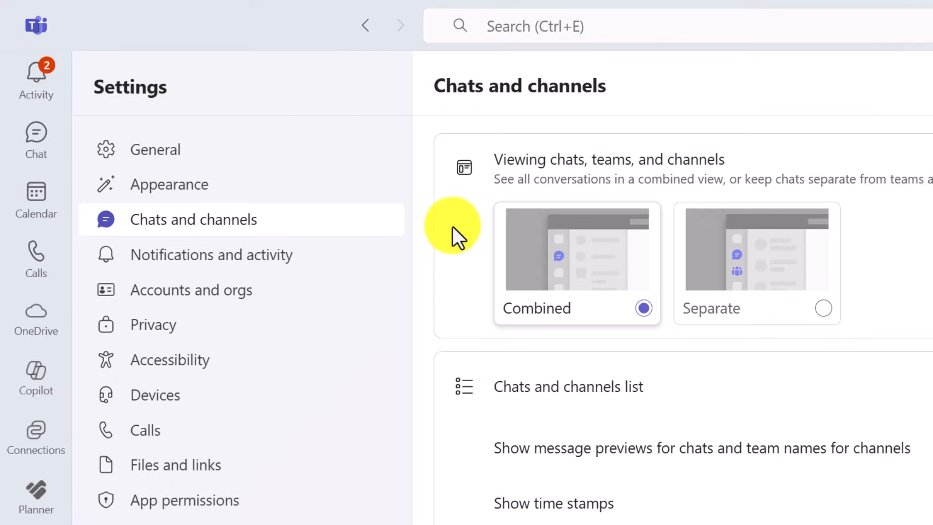
left_click(824, 308)
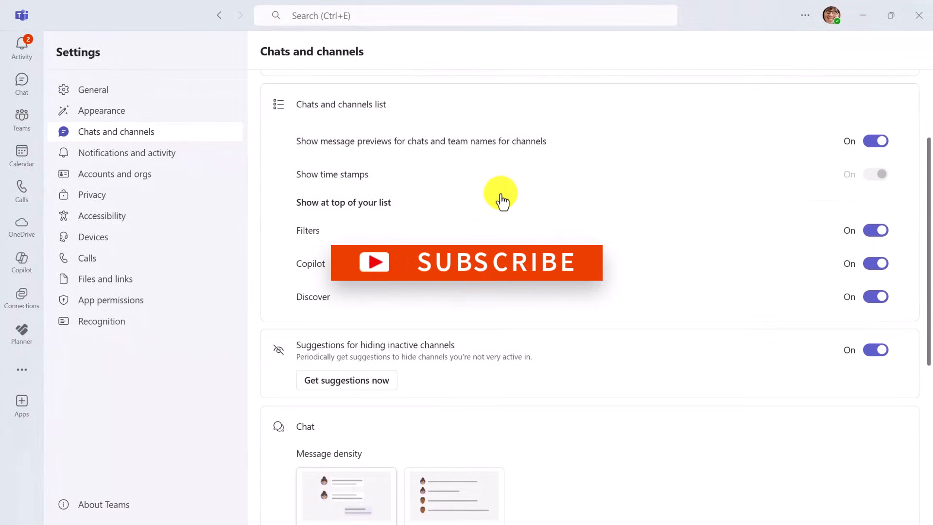
left_click(93, 89)
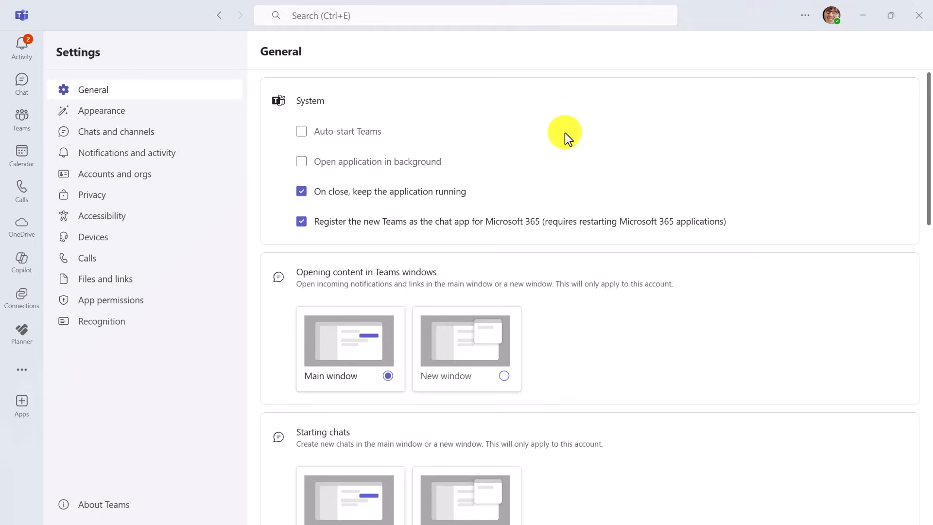
mouse_move(21, 83)
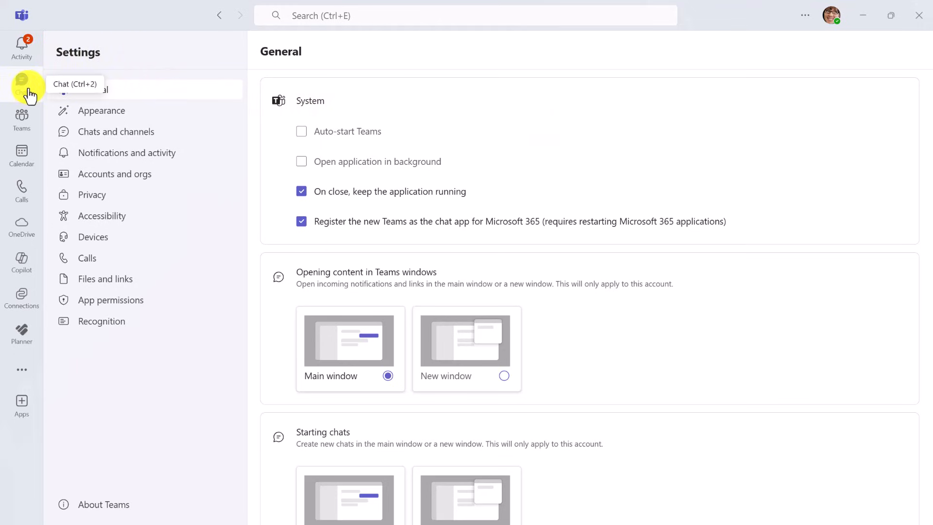
left_click(22, 84)
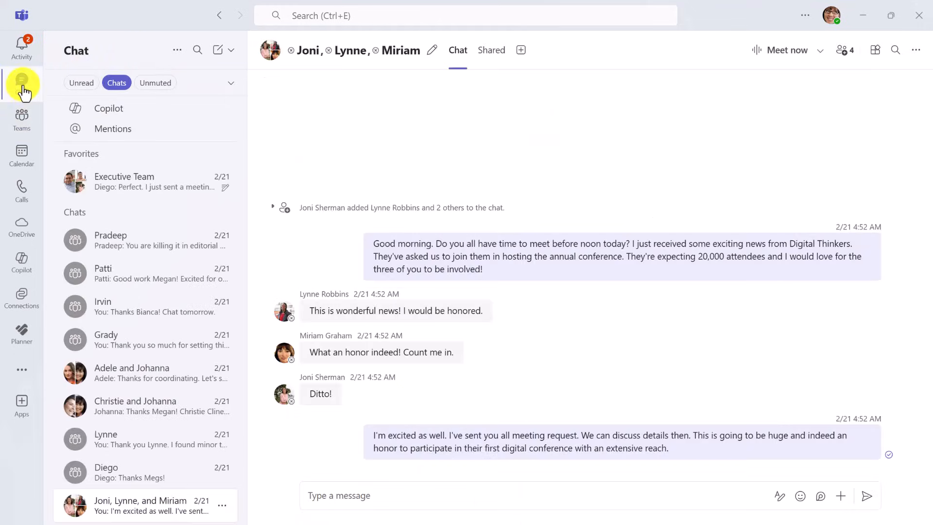
- Switch to the new Teams view and open Mark 8 Project Team's General channel
left_click(21, 116)
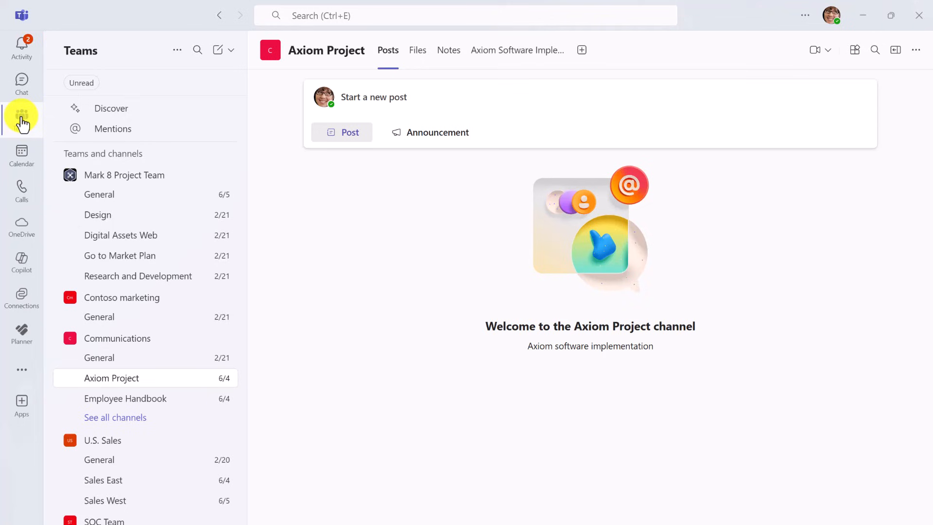
left_click(99, 194)
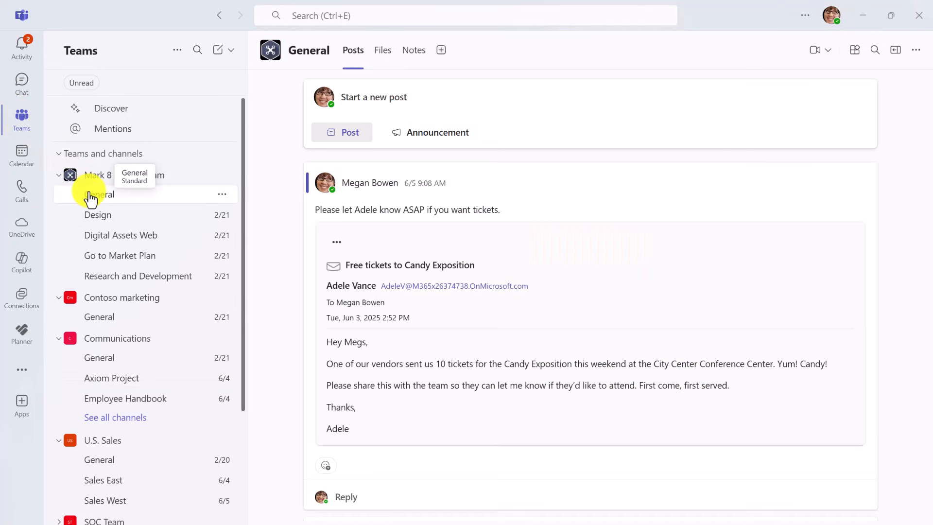